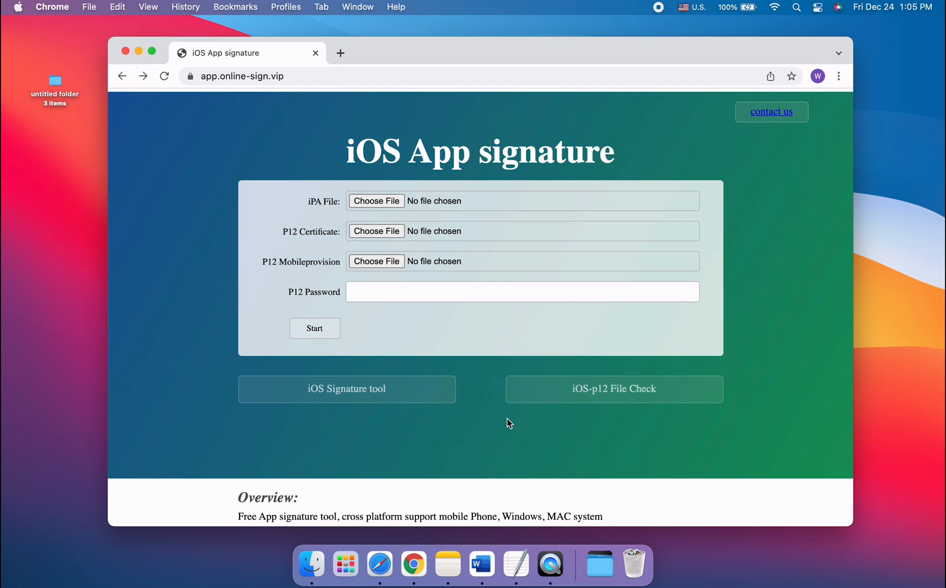
mouse_move(420, 521)
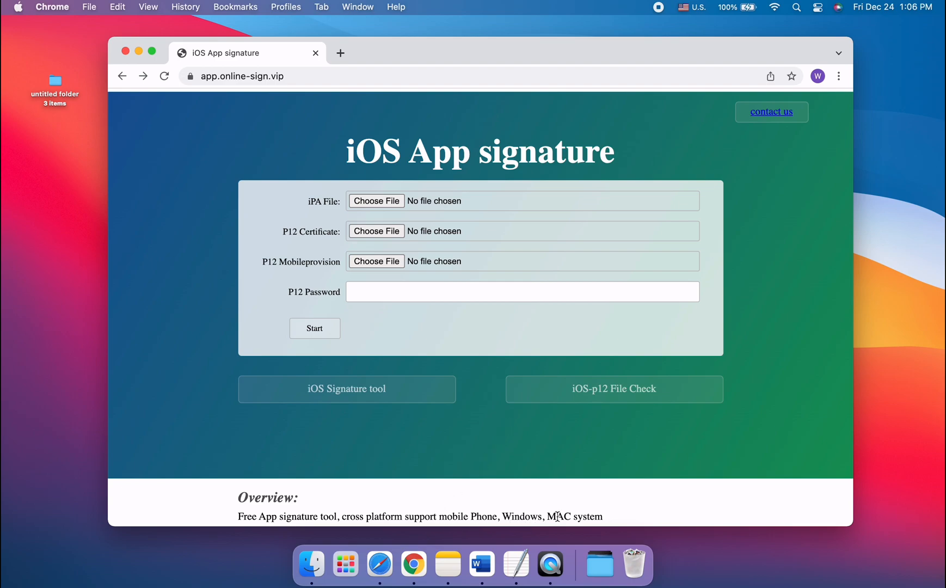
mouse_move(570, 515)
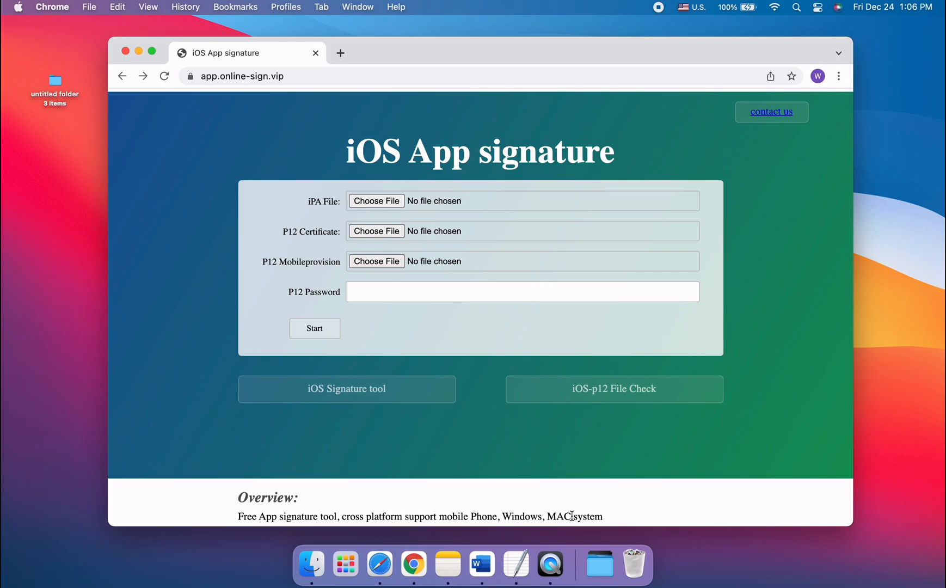
mouse_move(377, 563)
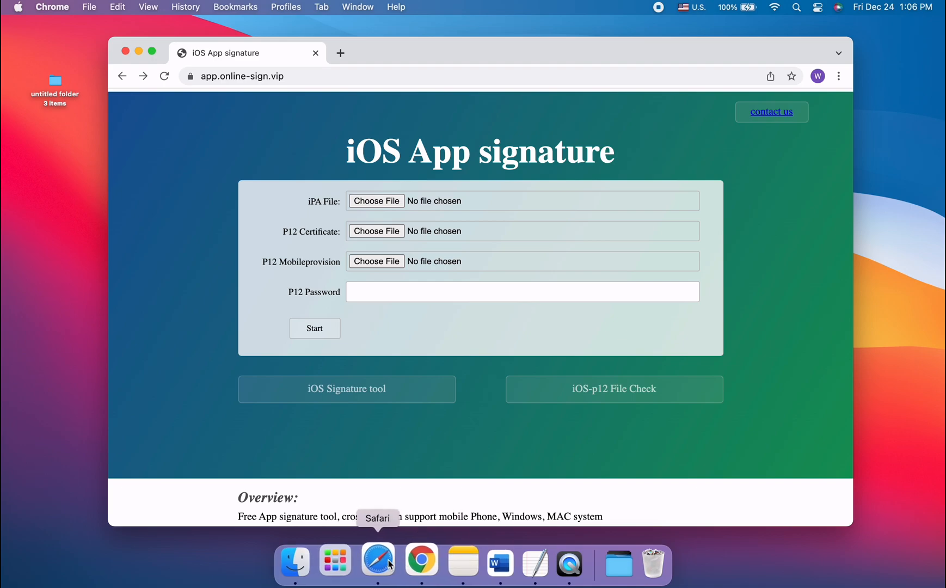
mouse_move(446, 388)
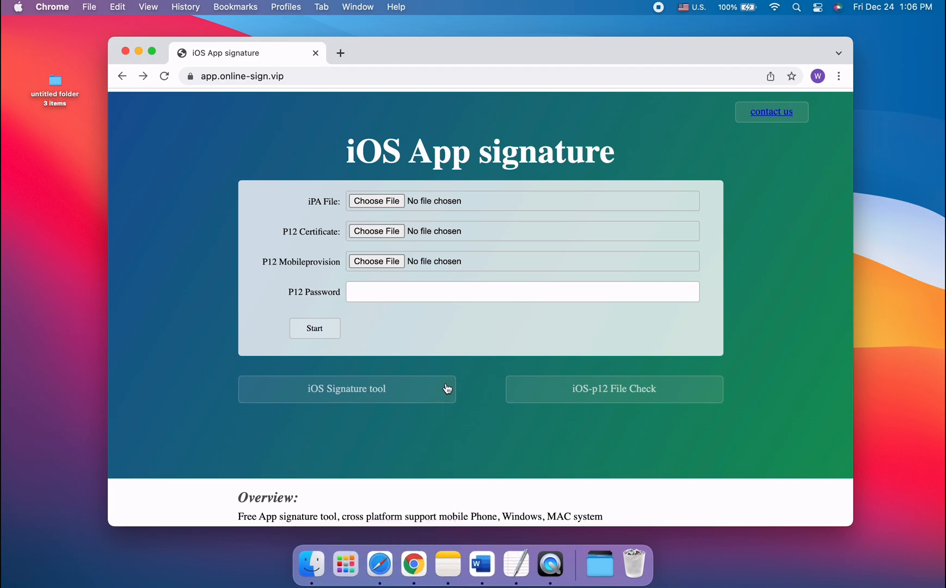
Attach project.ipa, Certificates.p12 and Mobilefile.mobileprovision from the untitled folder
left_click(368, 76)
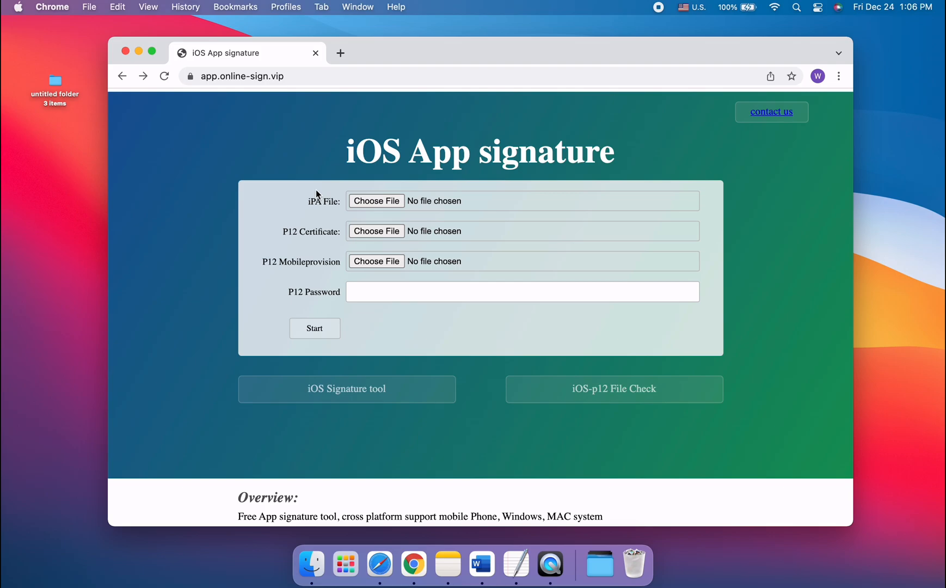
left_click(376, 201)
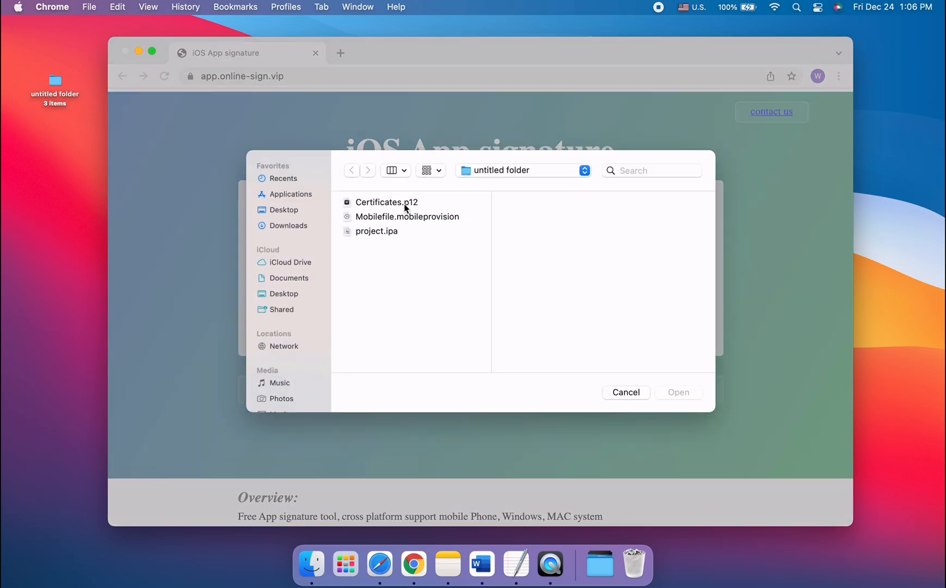
left_click(377, 230)
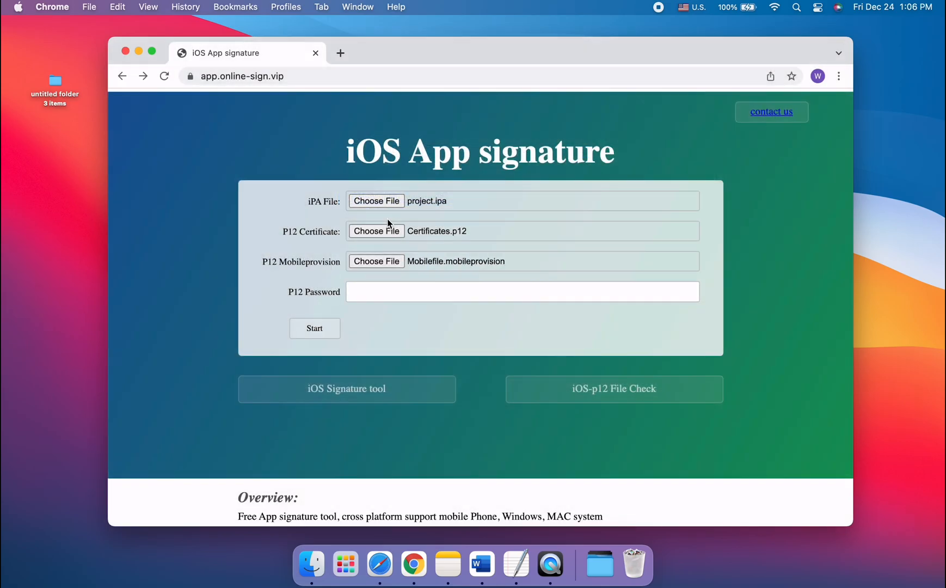
mouse_move(434, 281)
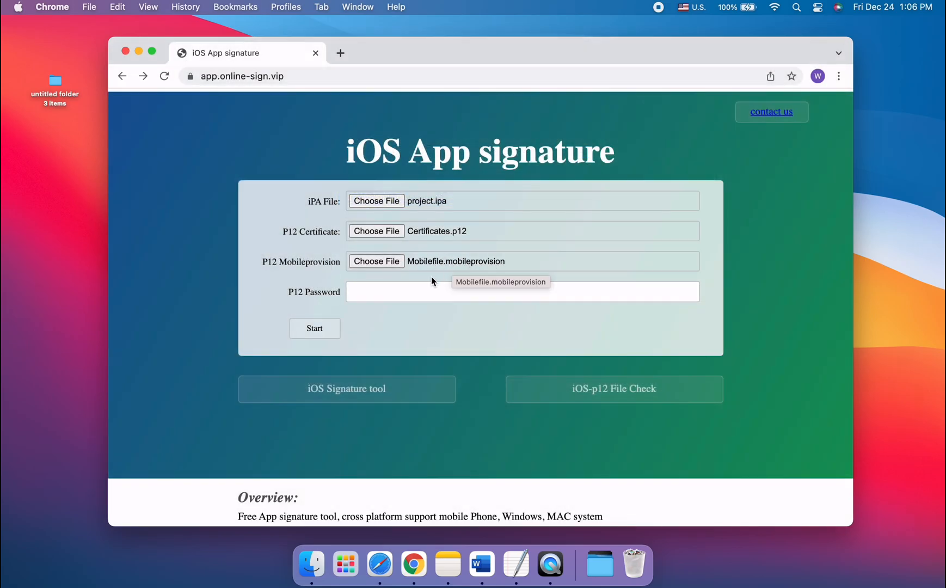
Enter the P12 certificate password and start signing to reach the QR-code download page
left_click(522, 292)
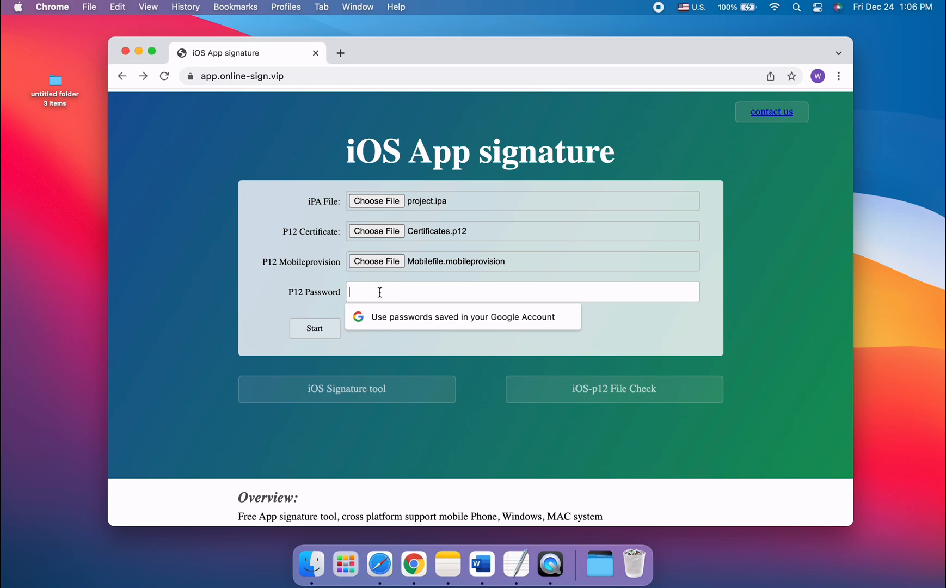
type("•••")
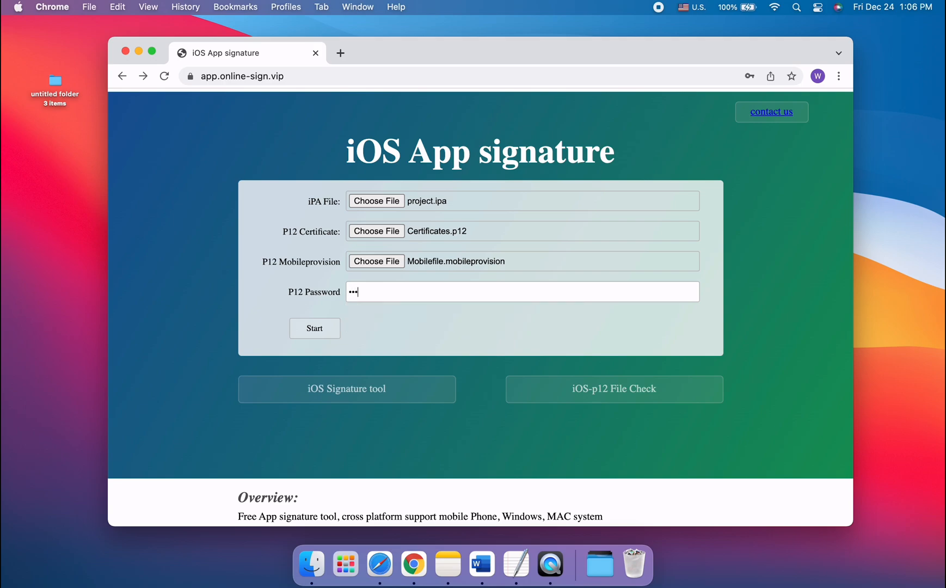
mouse_move(348, 312)
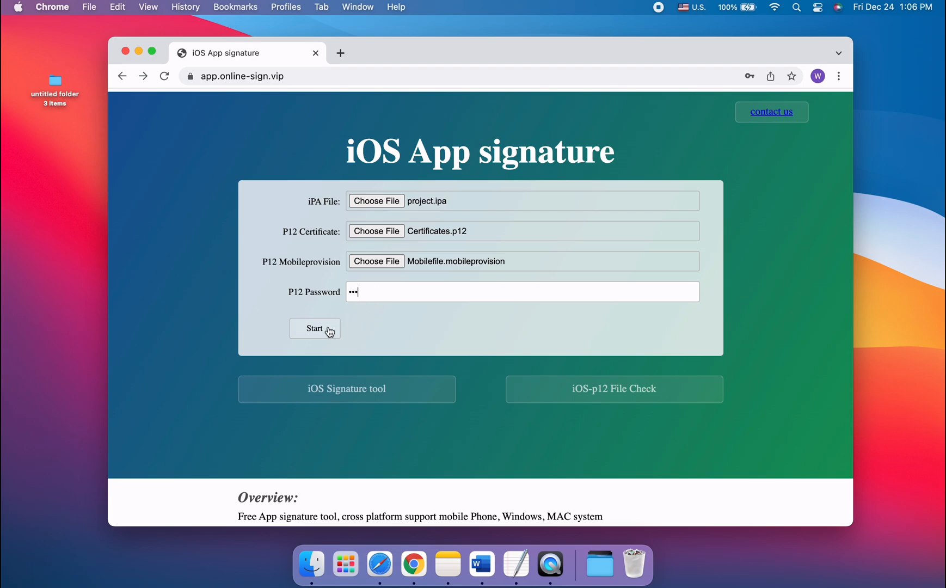
mouse_move(318, 335)
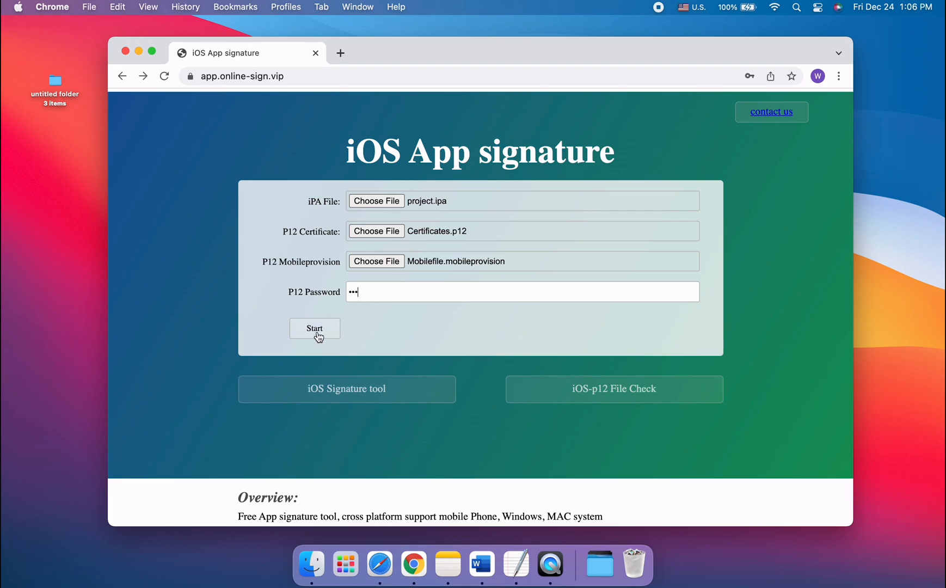
left_click(314, 328)
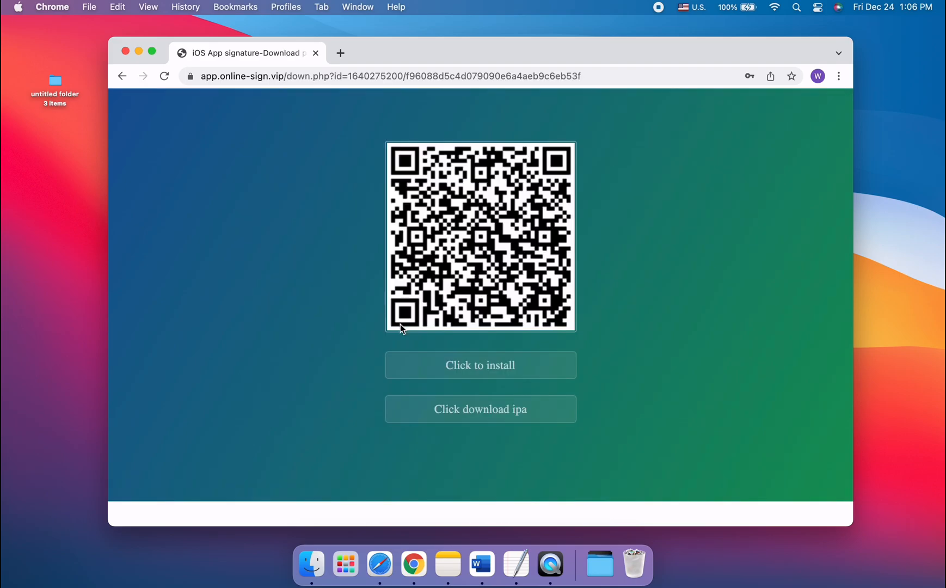
mouse_move(481, 381)
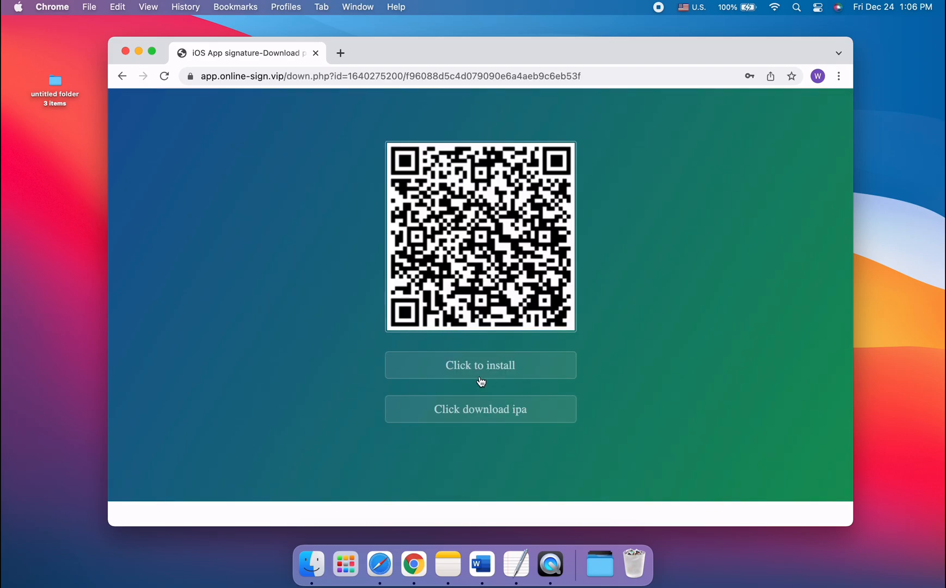
Download the signed 12 MB IPA (1-new-ipa-f9608….ipa) via 'Click download ipa'
left_click(480, 409)
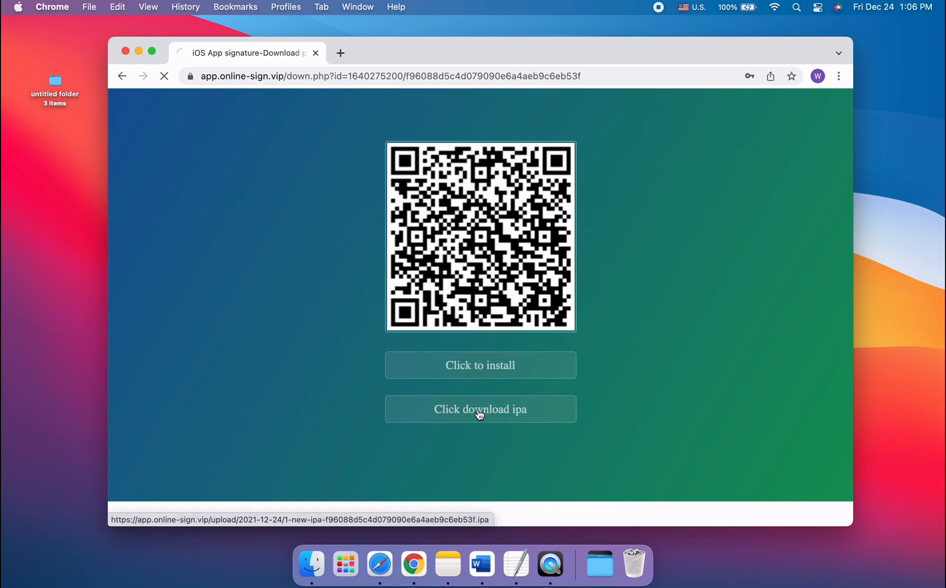
left_click(480, 409)
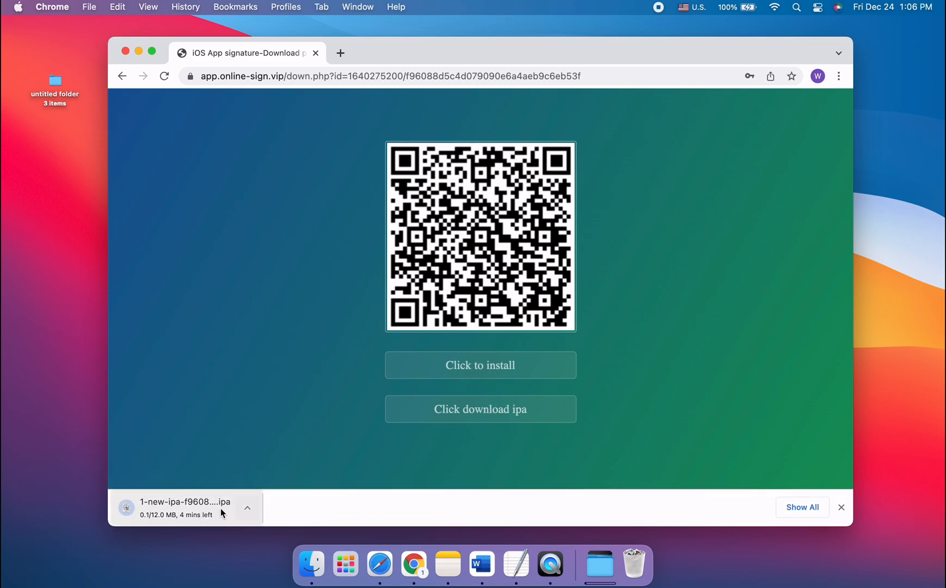
mouse_move(489, 472)
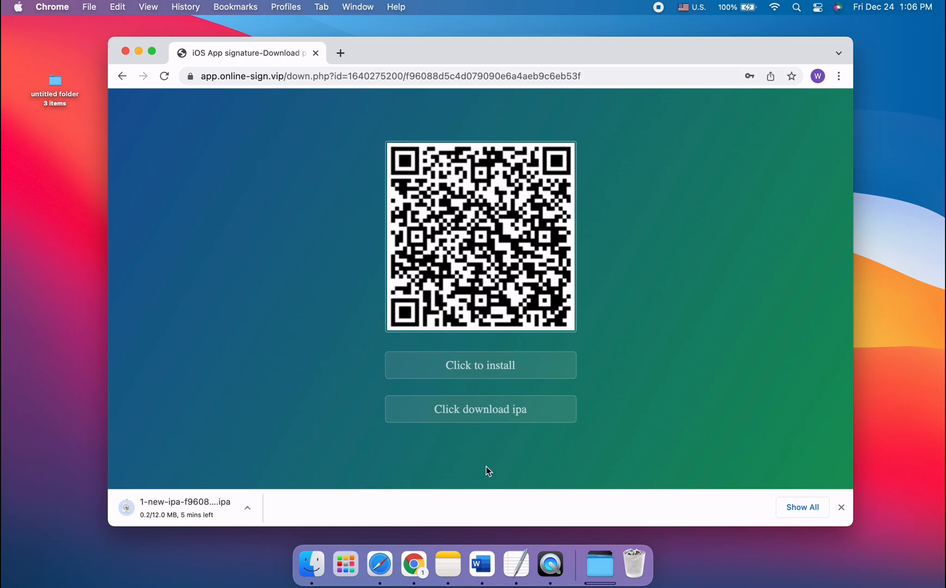